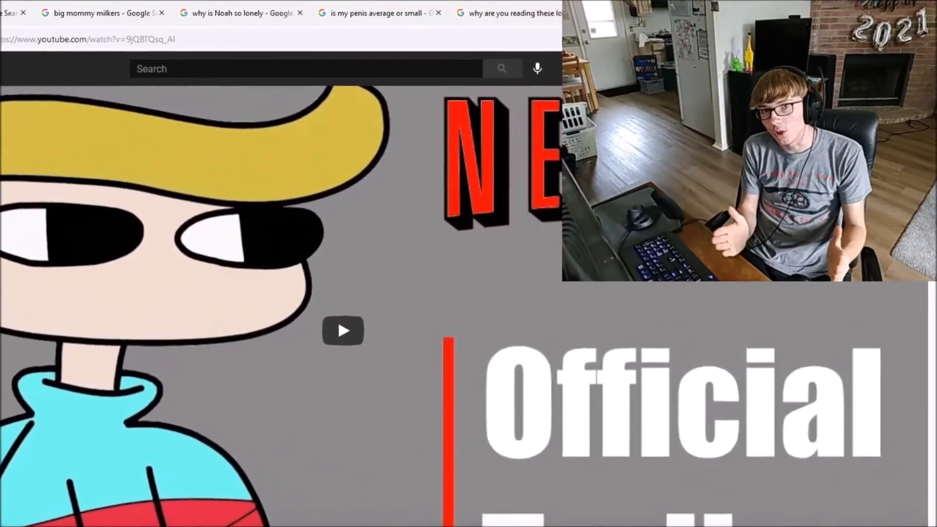
- Scroll to the comments and expand the 12 replies under the 'ASMRJ Coming Soon' comment
{"action": "left_click", "coordinate": [161, 13]}
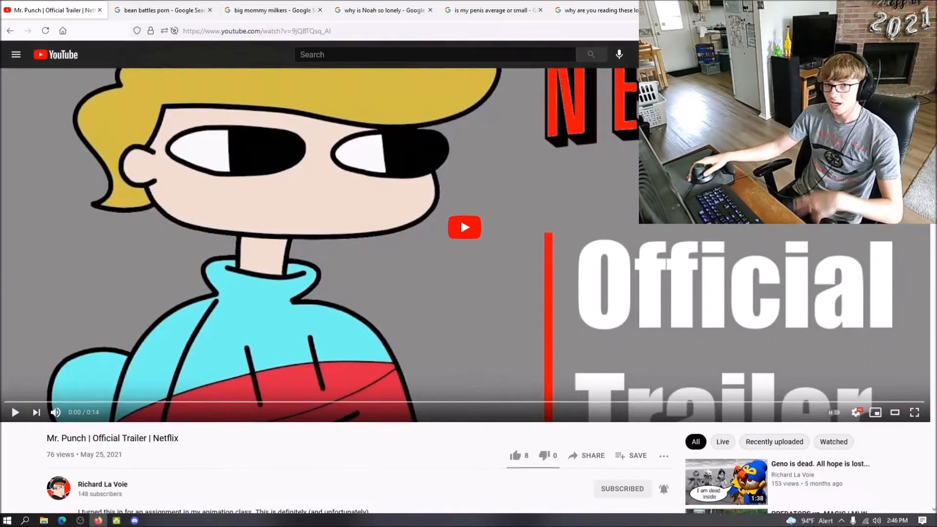
{"action": "scroll", "scroll_direction": "down", "scroll_amount": 3}
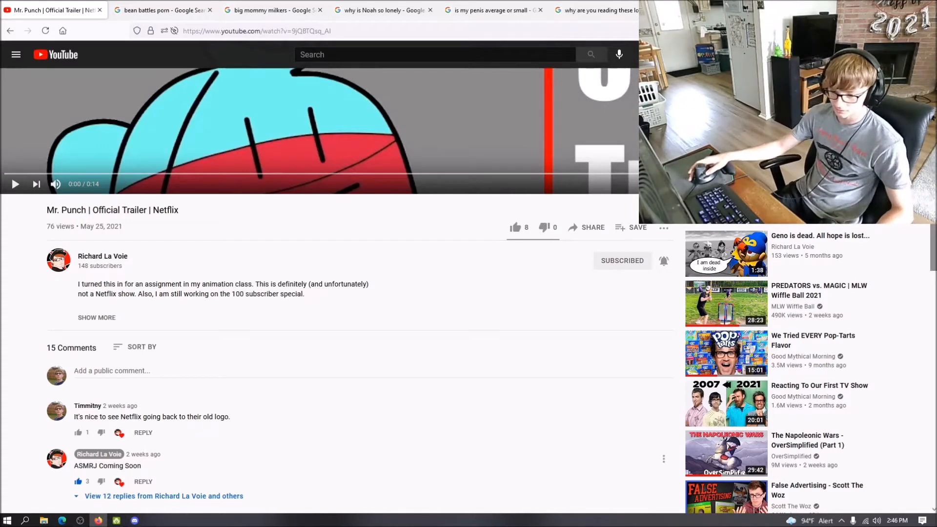
{"action": "double_click", "coordinate": [107, 465]}
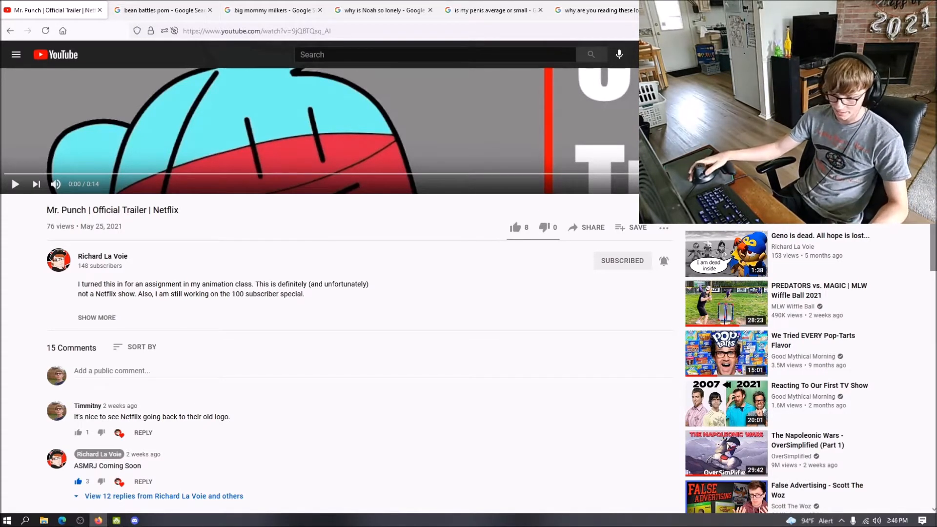
{"action": "left_click", "coordinate": [163, 496]}
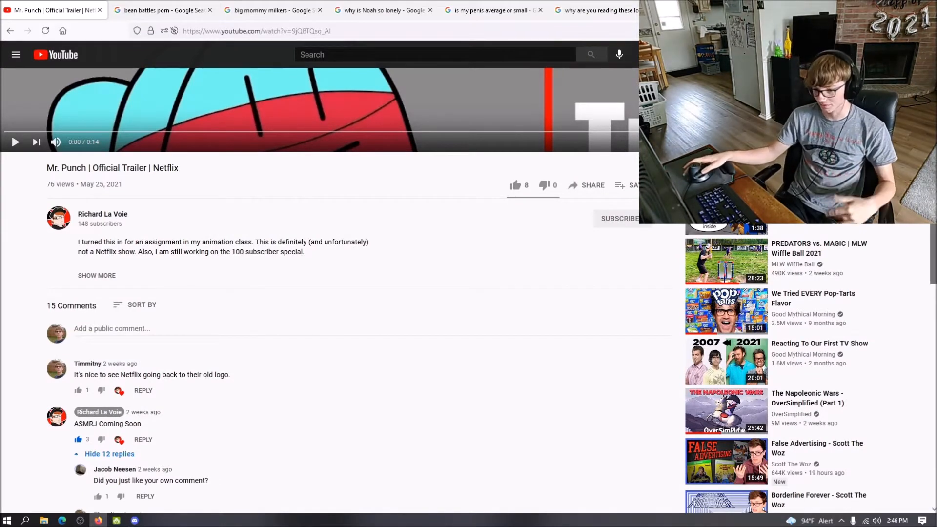
- Scroll until the thread's first 'shut up' replies about liking his own comment are readable
{"action": "scroll", "scroll_direction": "down", "scroll_amount": 3}
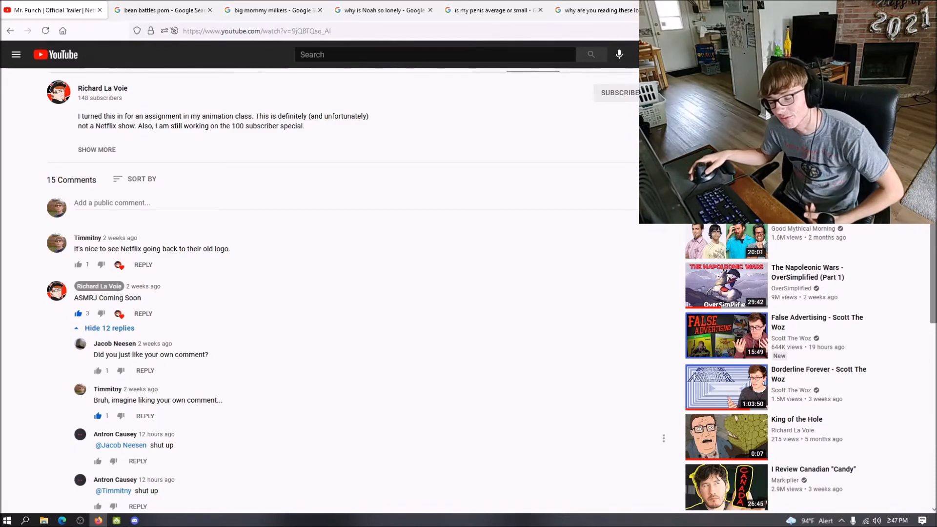
{"action": "left_click", "coordinate": [134, 520]}
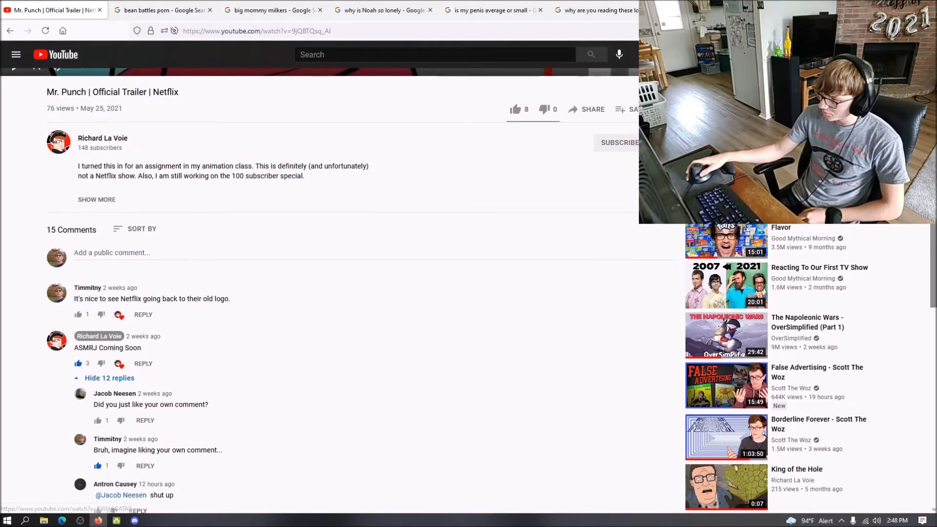
- Scroll further to reveal the chain of 'shut up' replies from several commenters
{"action": "scroll", "scroll_direction": "down", "scroll_amount": 3}
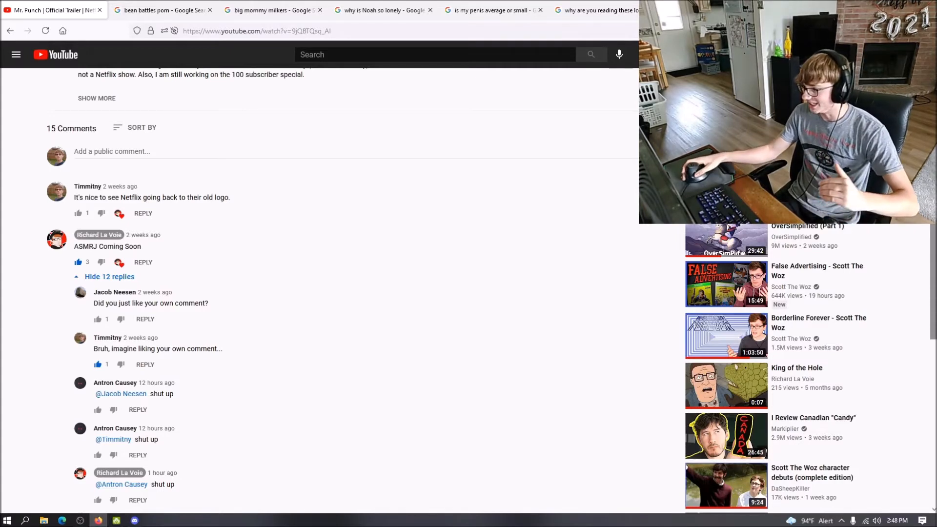
{"action": "scroll", "scroll_direction": "down", "scroll_amount": 3}
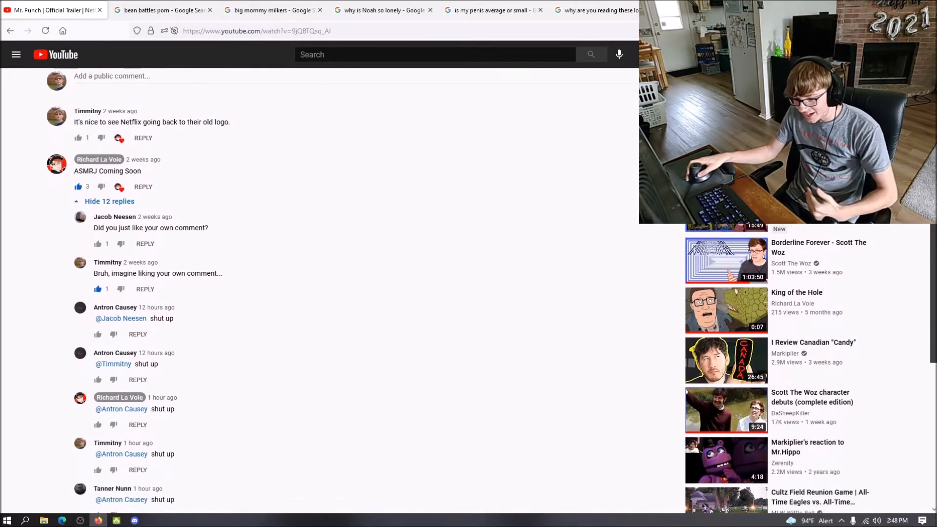
- Scroll down and load the remaining replies so the 'sorry' responses appear
{"action": "scroll", "scroll_direction": "down", "scroll_amount": 3}
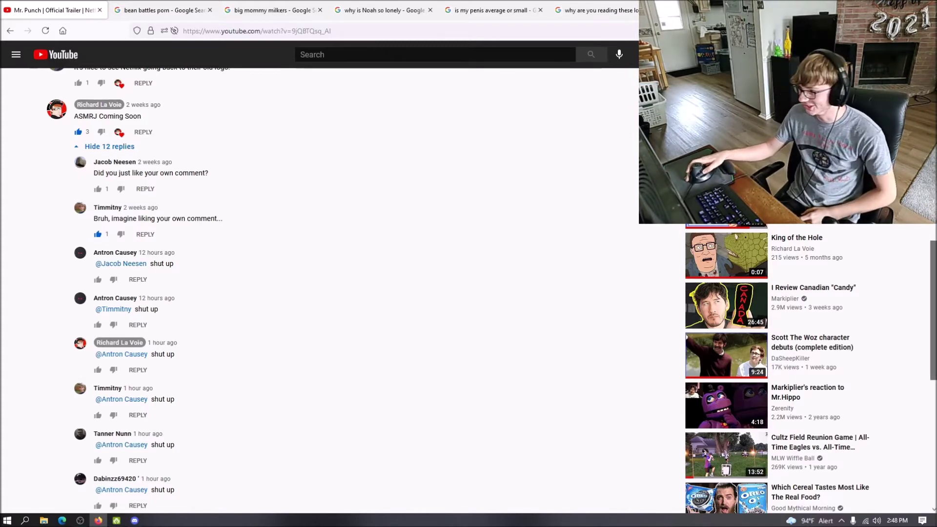
{"action": "scroll", "scroll_direction": "down", "scroll_amount": 3}
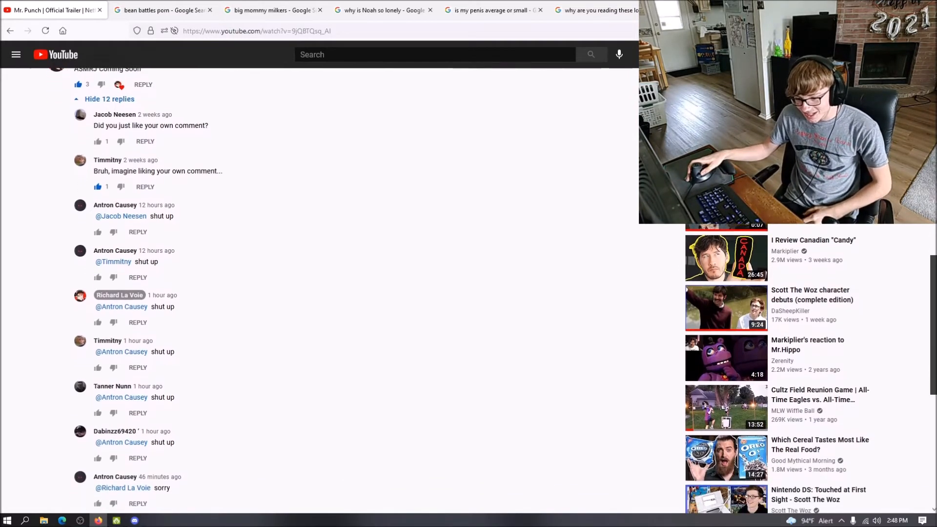
{"action": "scroll", "scroll_direction": "down", "scroll_amount": 3}
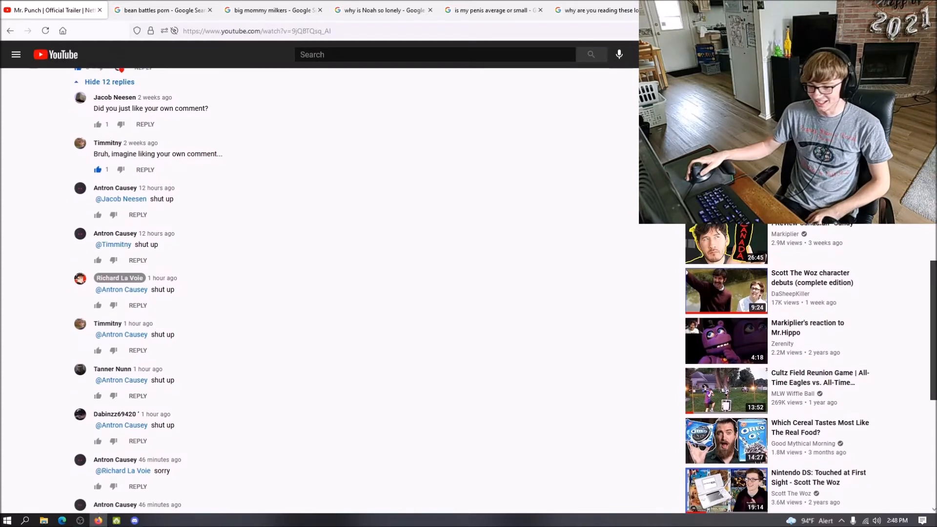
{"action": "scroll", "scroll_direction": "down", "scroll_amount": 3}
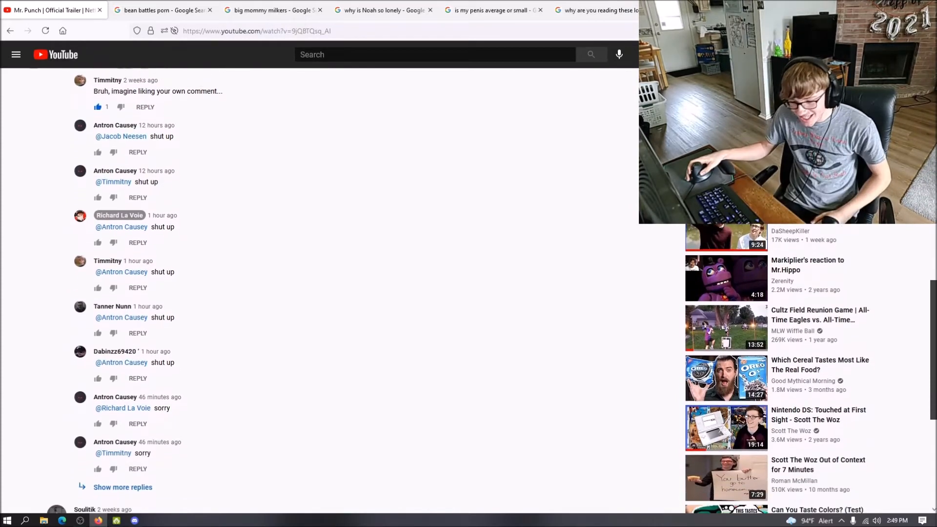
{"action": "left_click", "coordinate": [123, 488]}
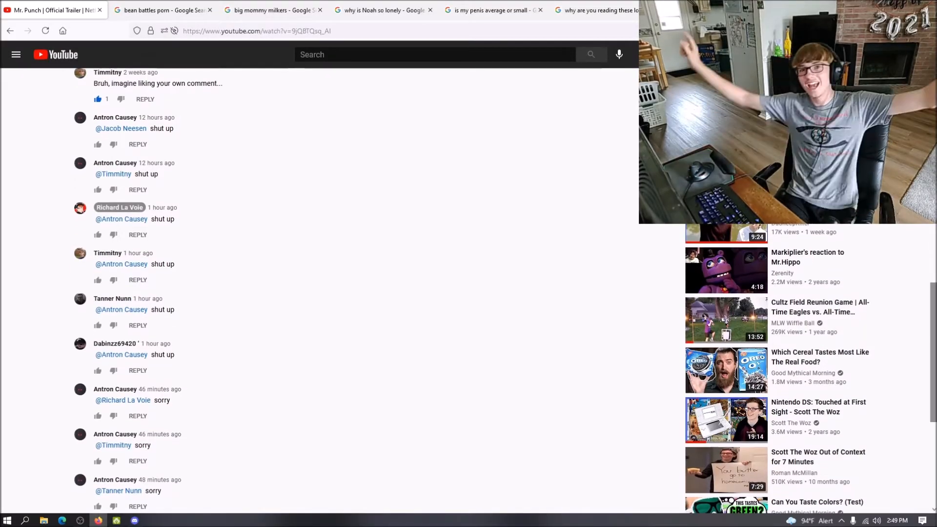
- Scroll to the thread's final 'not sorry' reply to the last 'shut up' poster
{"action": "left_click", "coordinate": [98, 9]}
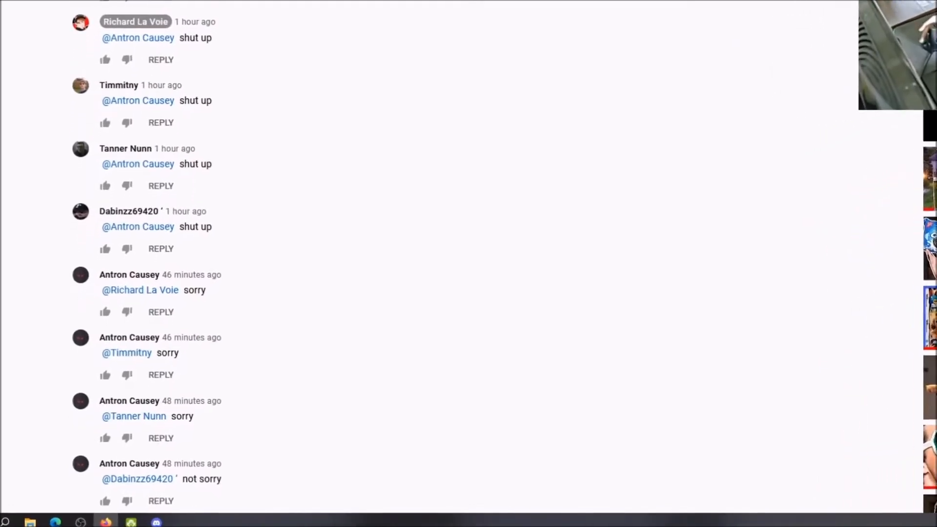
{"action": "scroll", "scroll_direction": "down", "scroll_amount": 3}
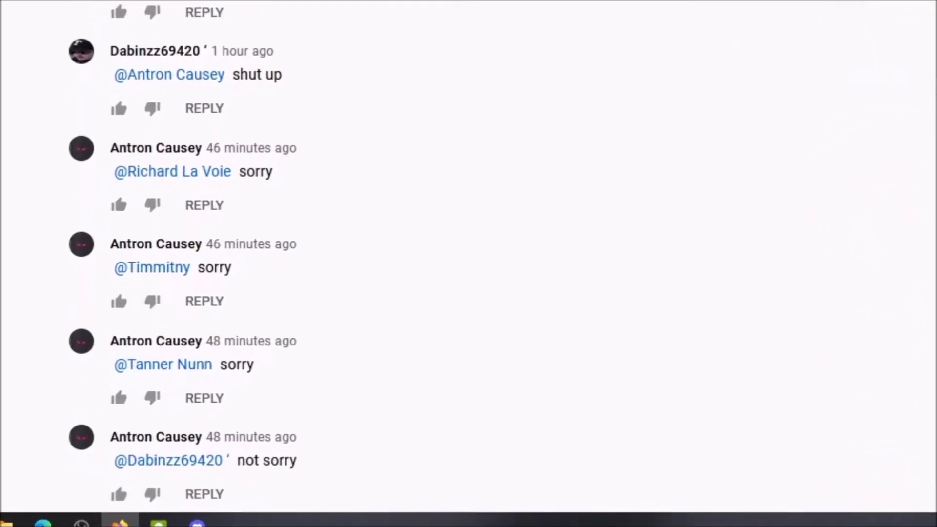